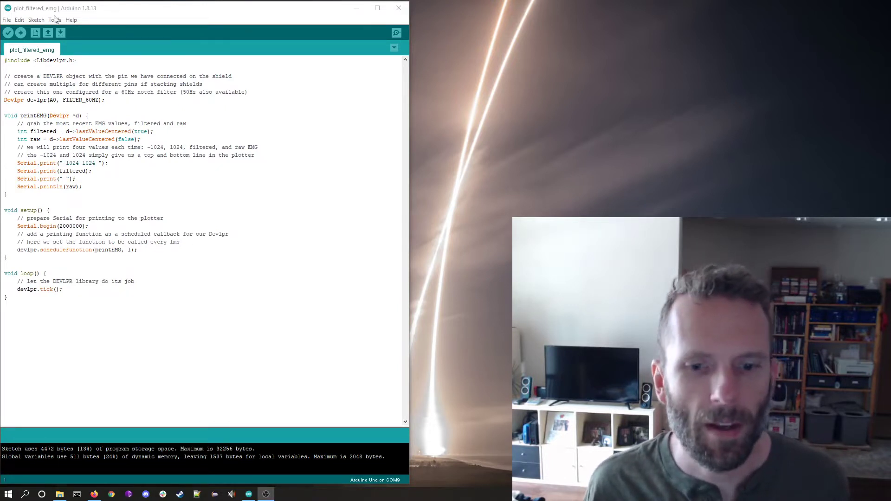
Step: Reveal the Tools options for selecting the Uno board, port and Serial Plotter
left_click(55, 20)
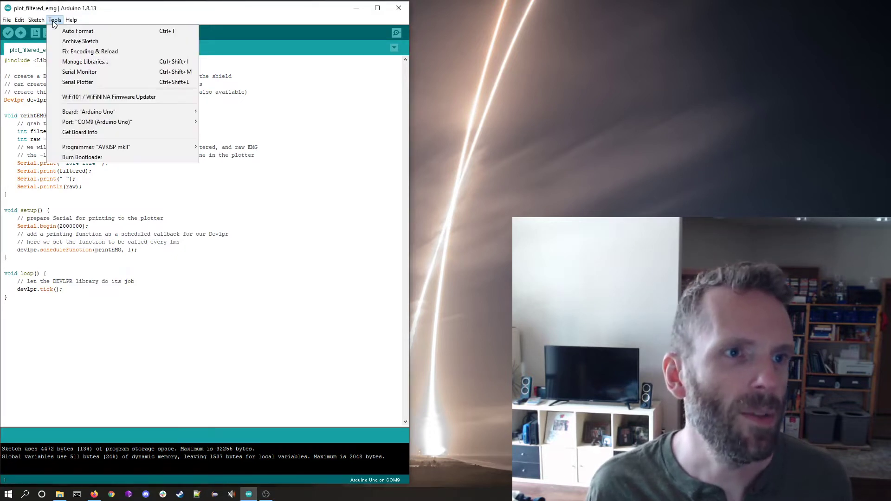